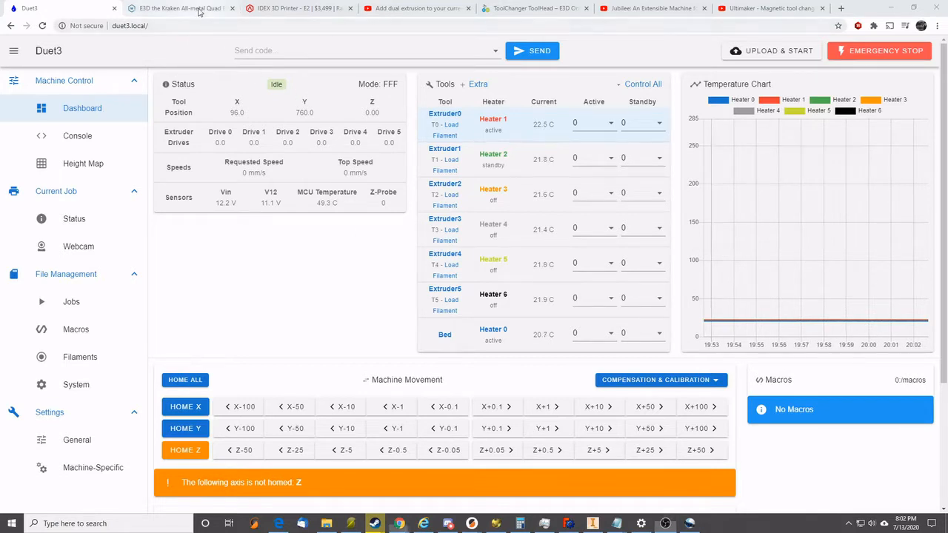
Step: View the MatterHackers E3D Kraken page with its 'Which Beast Do You Need?' hotend chart
click(181, 9)
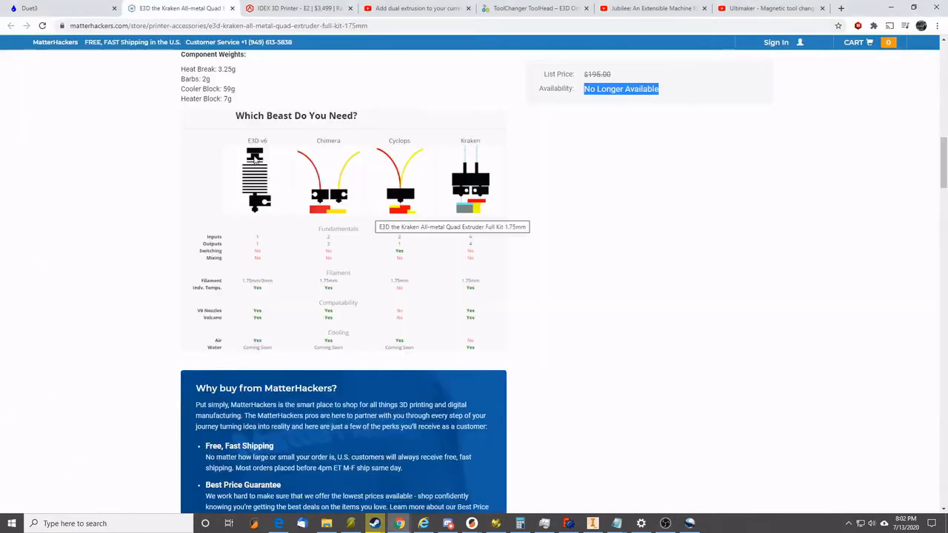
mouse_move(259, 163)
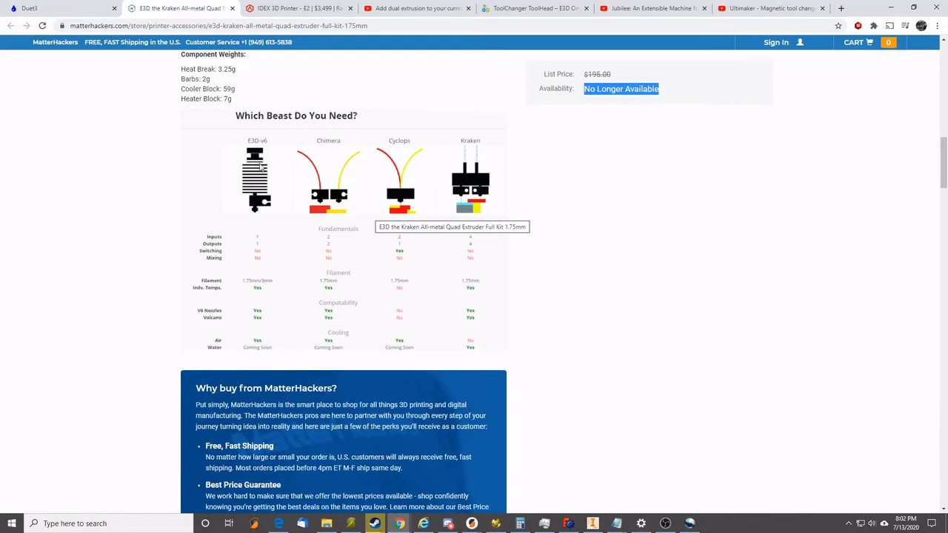
mouse_move(323, 157)
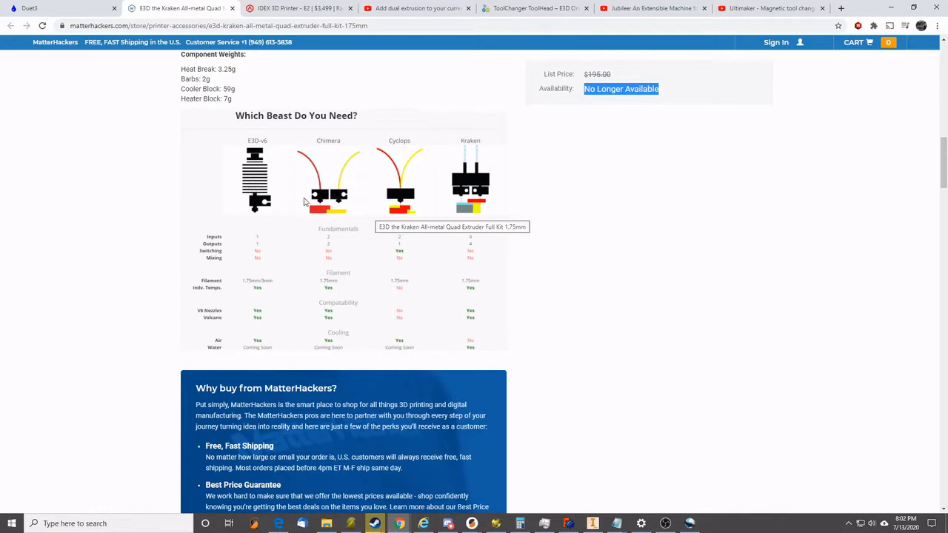
mouse_move(329, 172)
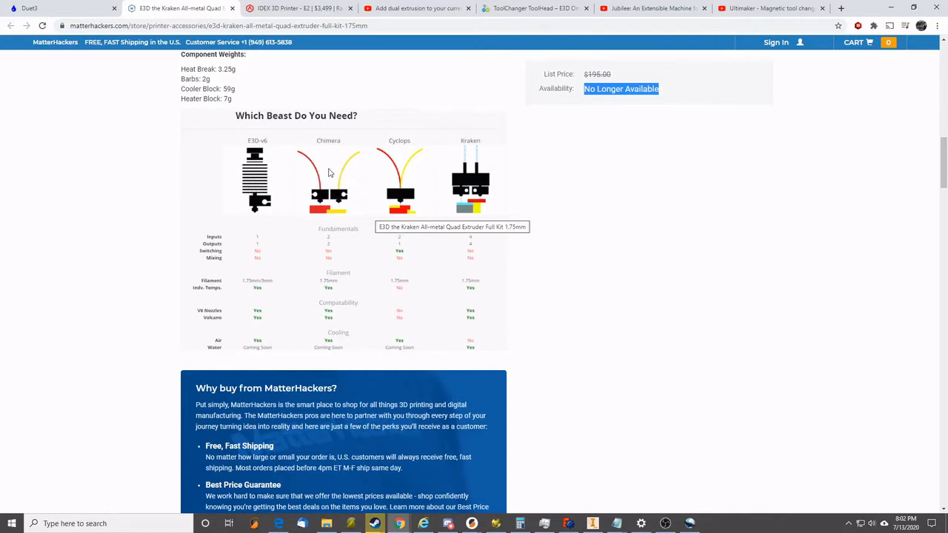
mouse_move(333, 196)
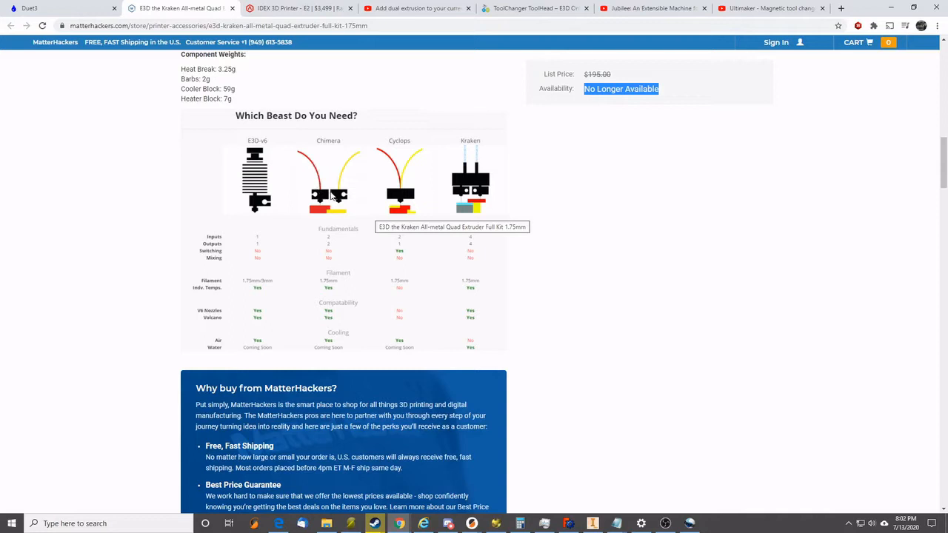
mouse_move(326, 192)
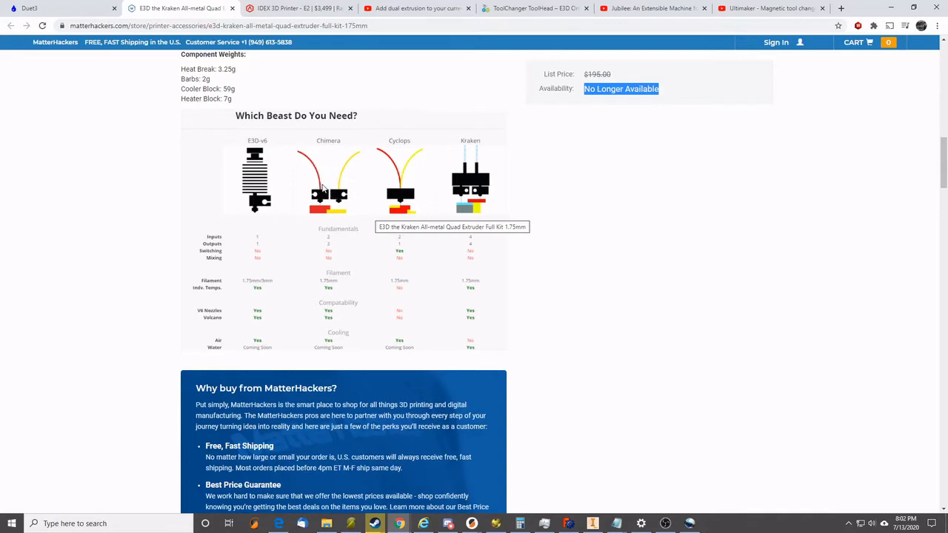
mouse_move(339, 181)
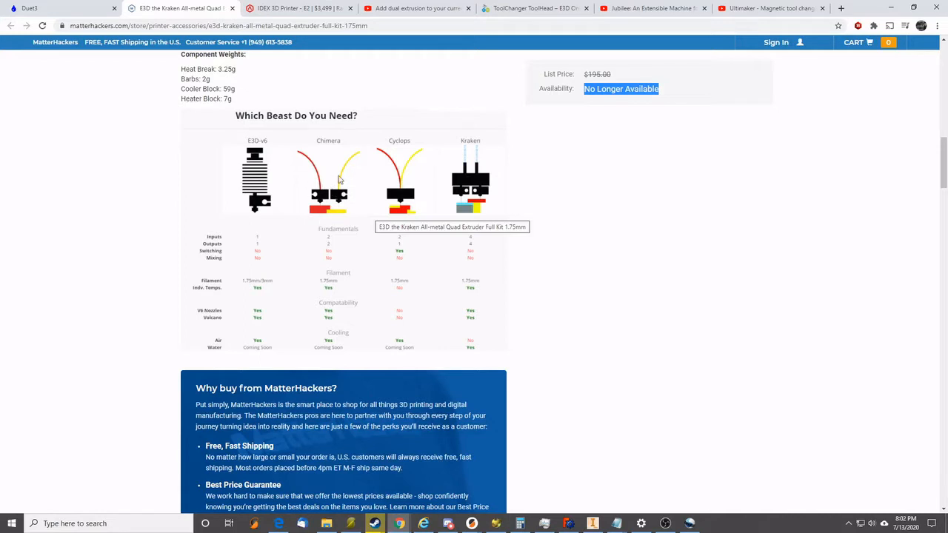
mouse_move(320, 190)
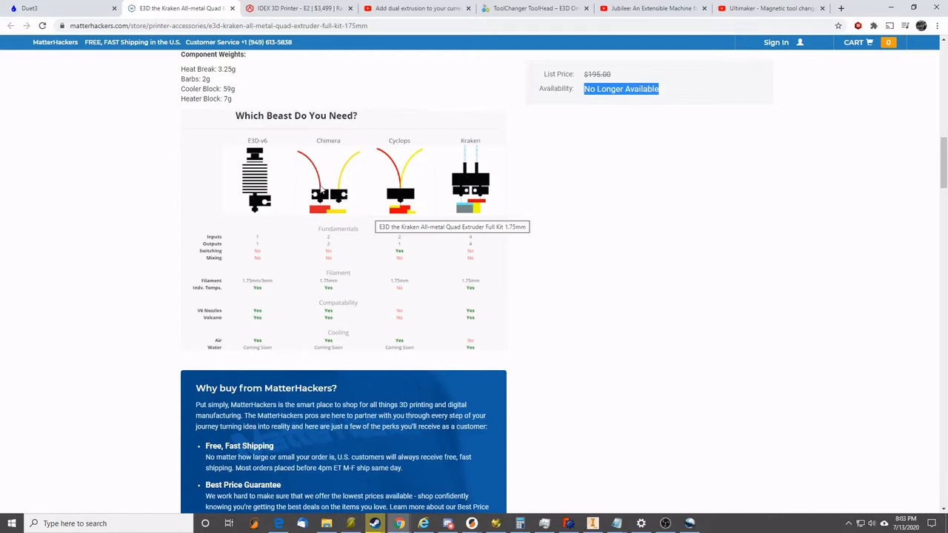
mouse_move(318, 208)
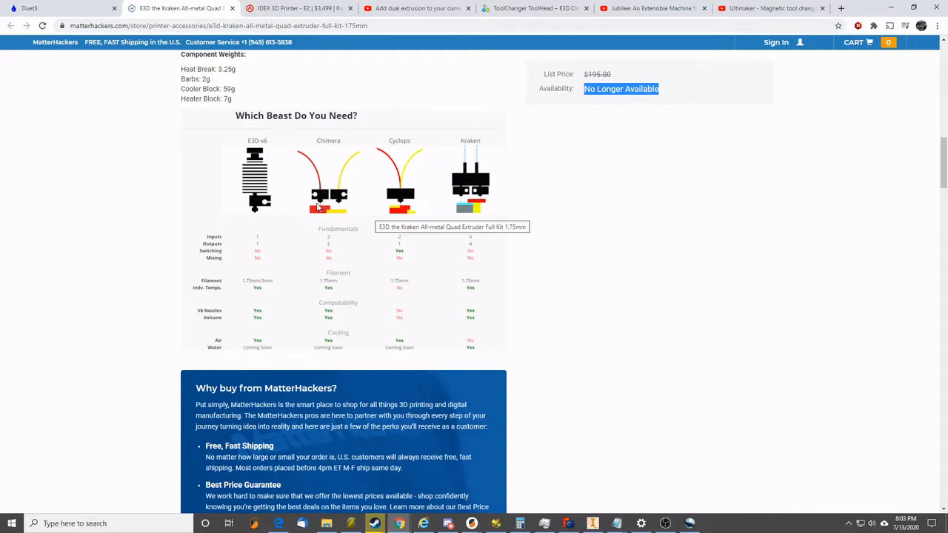
mouse_move(352, 203)
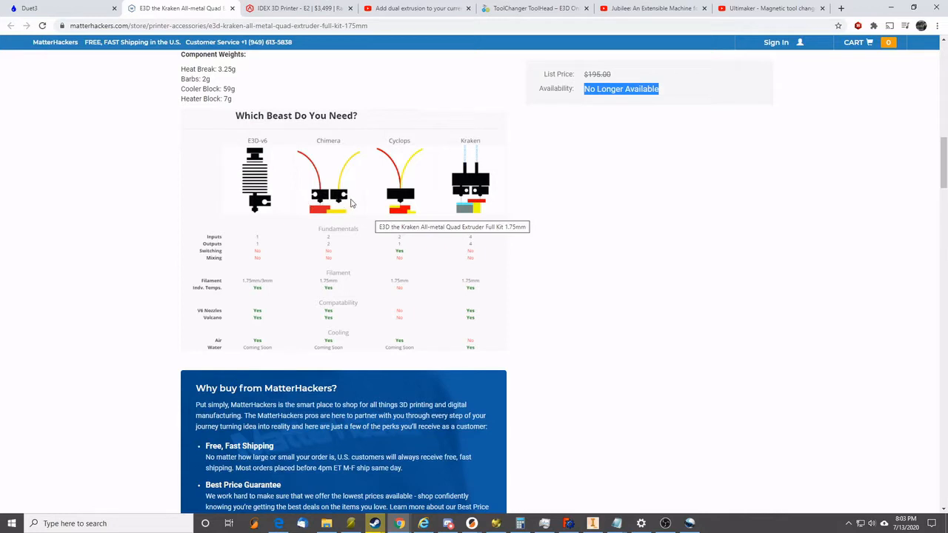
mouse_move(342, 206)
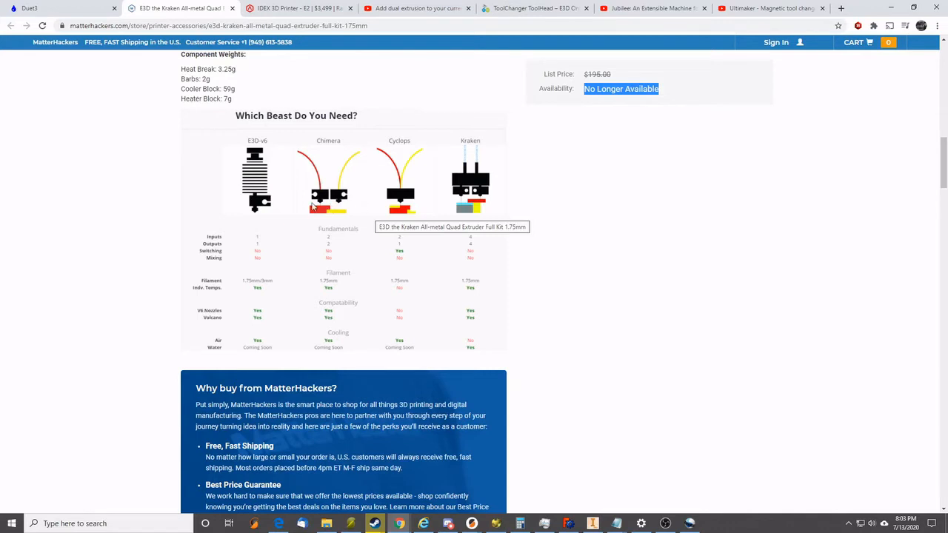
mouse_move(335, 205)
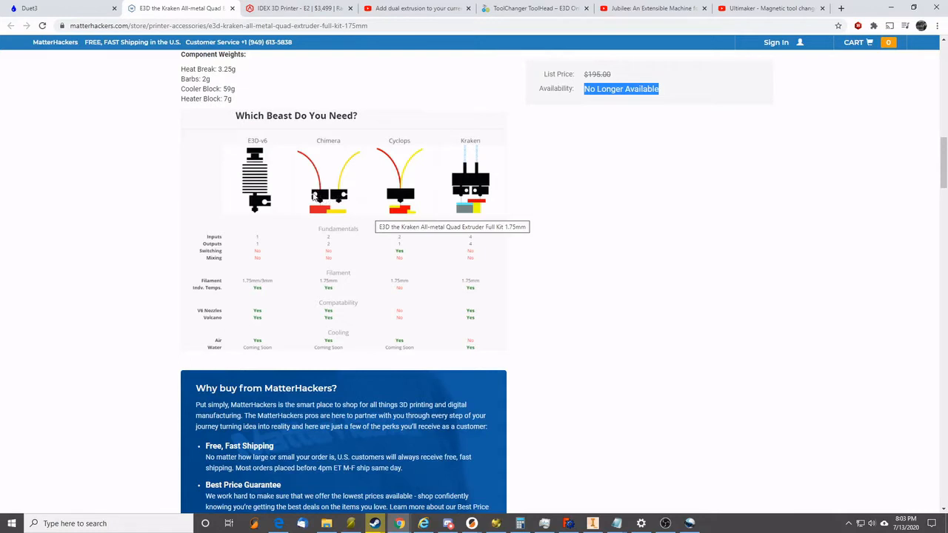
mouse_move(287, 195)
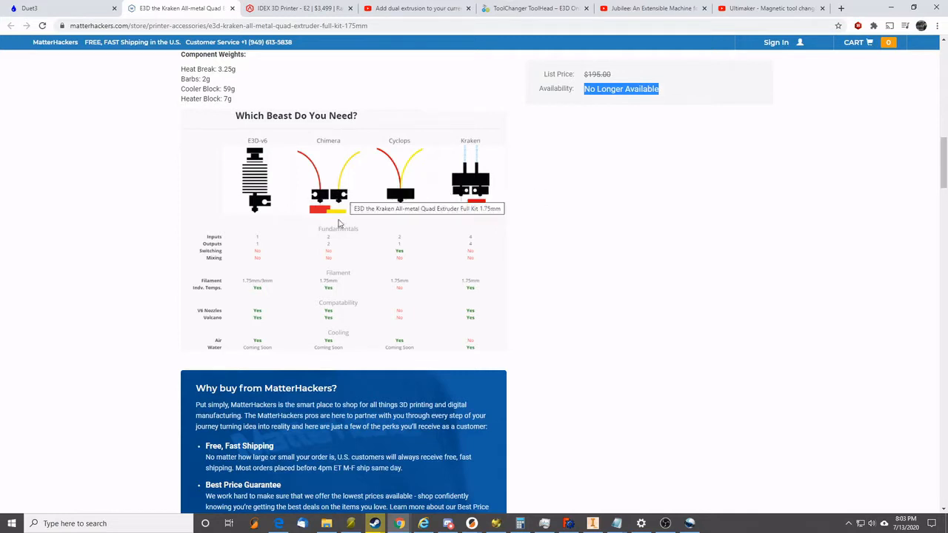
mouse_move(376, 157)
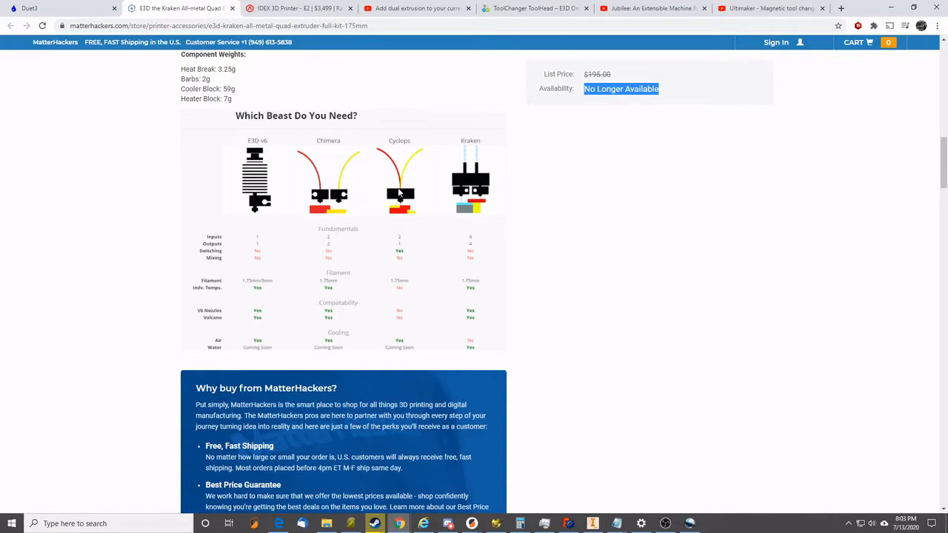
mouse_move(378, 151)
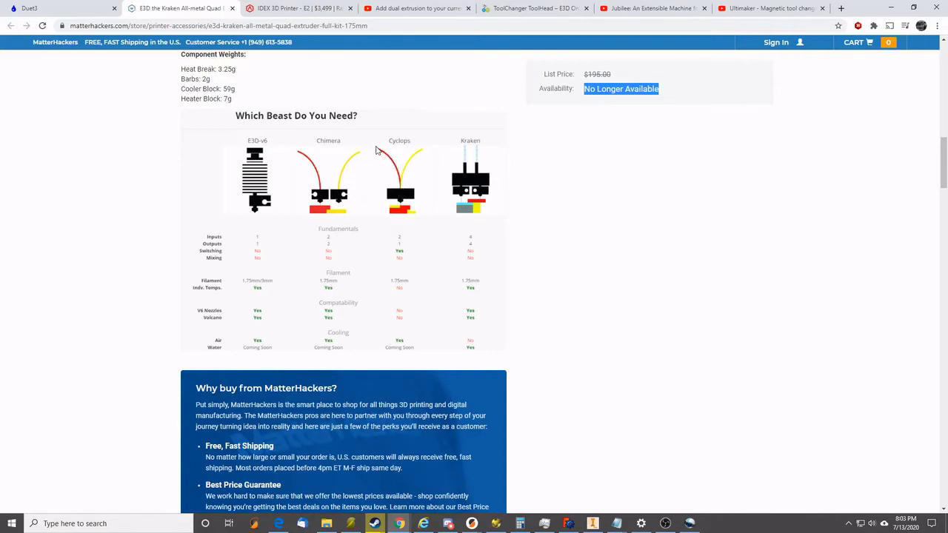
mouse_move(406, 166)
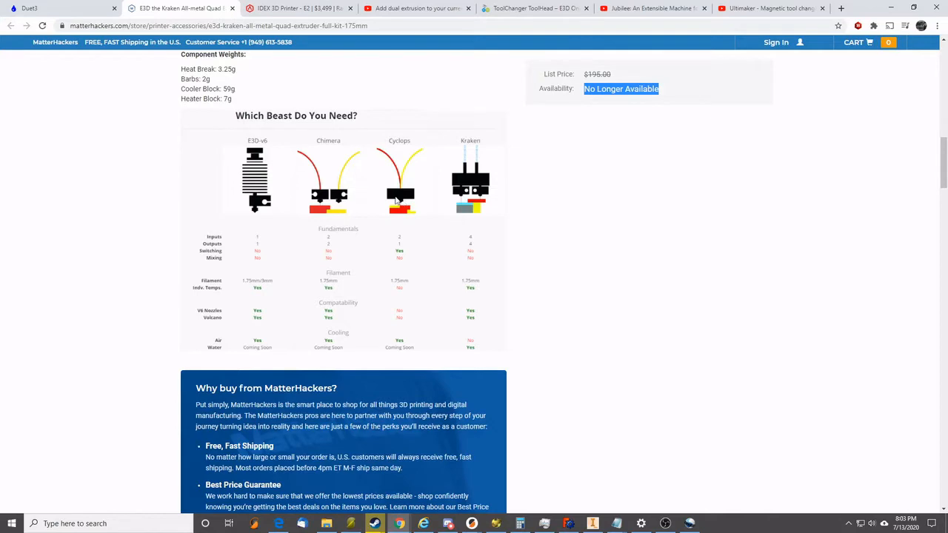
mouse_move(481, 192)
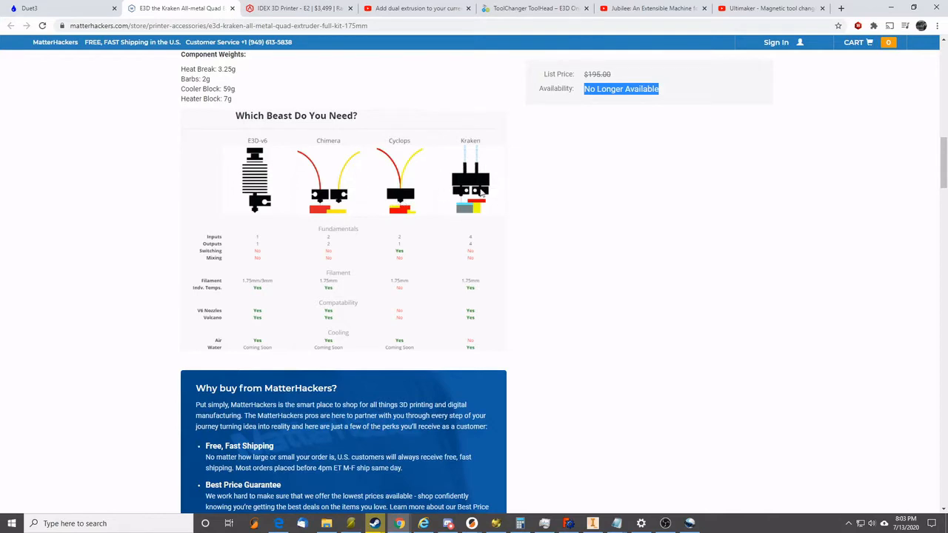
scroll(up, 3)
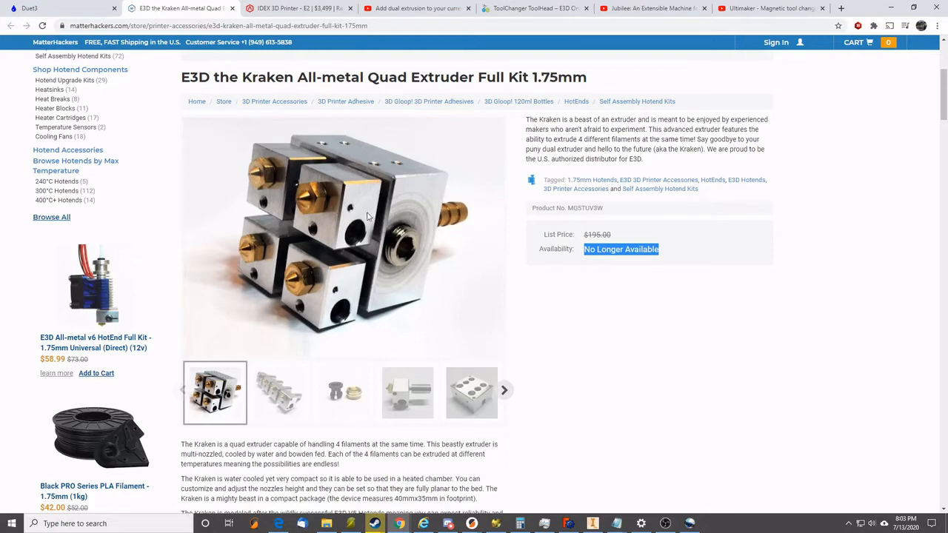
mouse_move(358, 251)
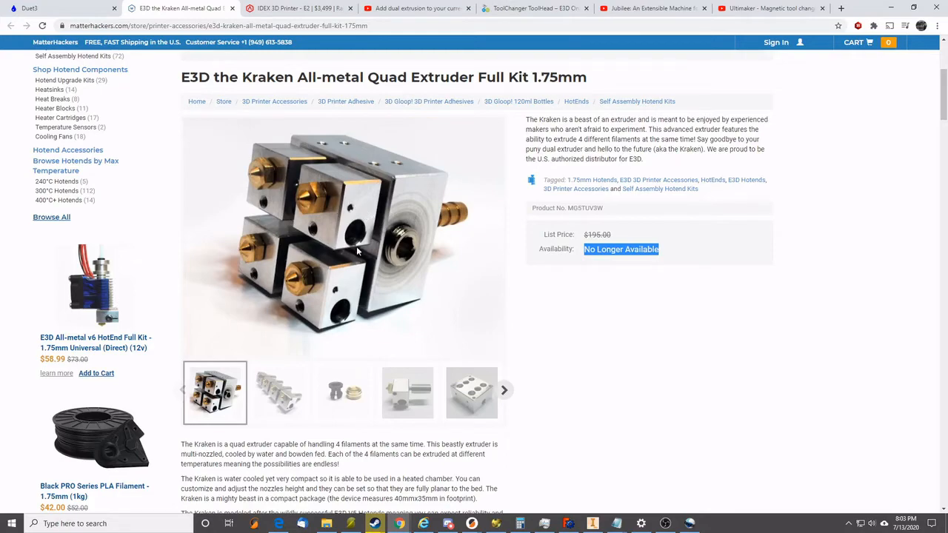
scroll(down, 3)
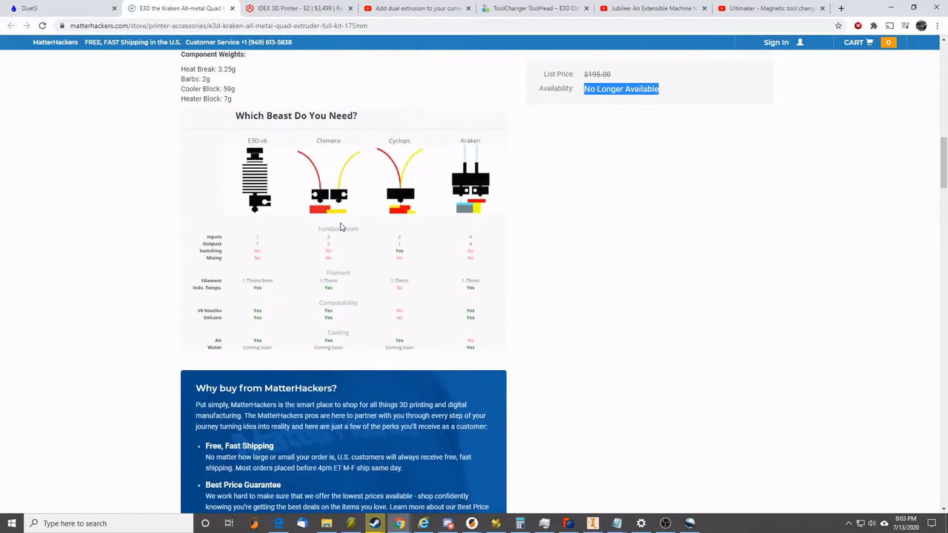
mouse_move(342, 222)
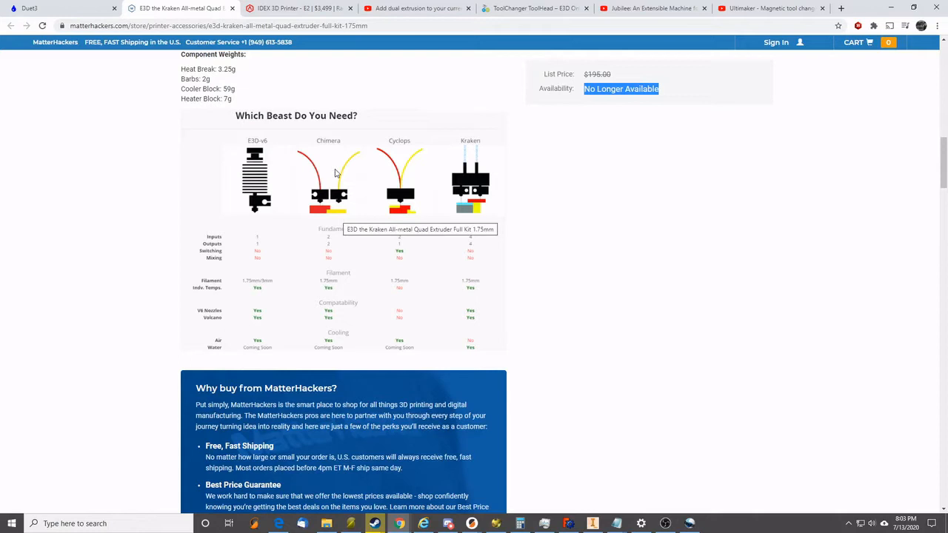
mouse_move(326, 161)
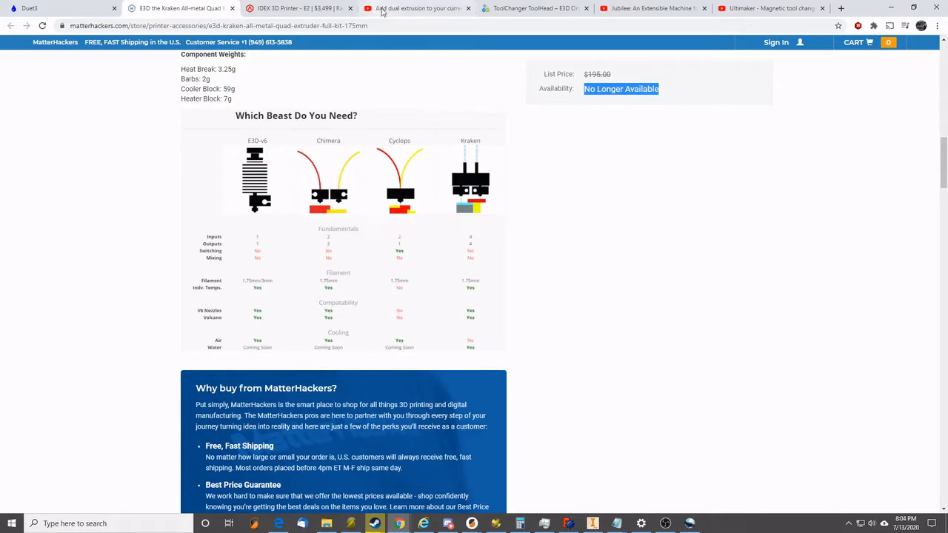
Step: Pause the Teaching Tech dual extrusion guide at the masking tape nozzle-positioning step
click(418, 9)
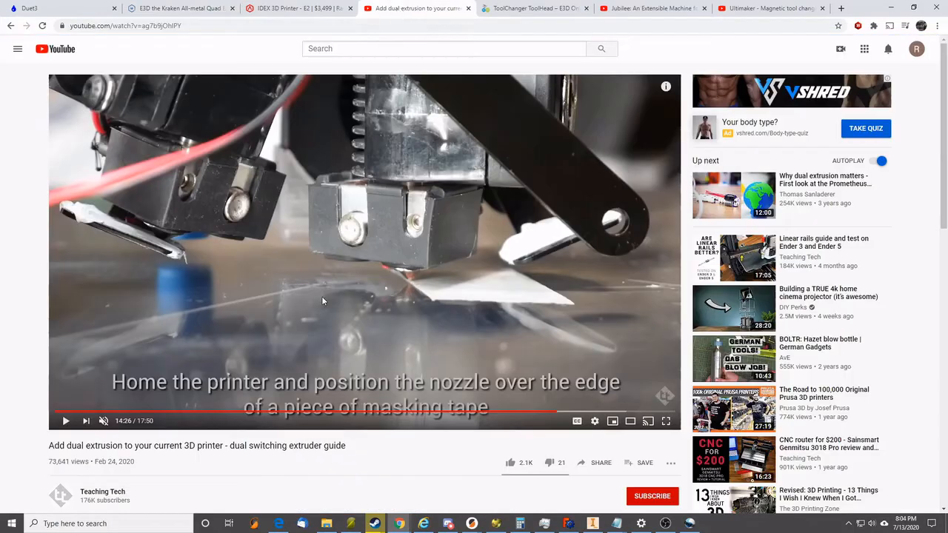
mouse_move(363, 165)
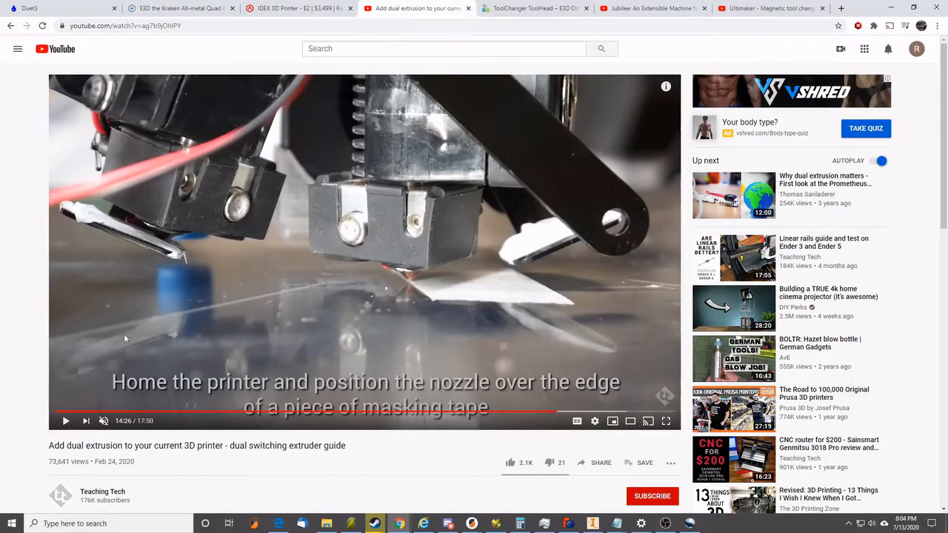
click(65, 421)
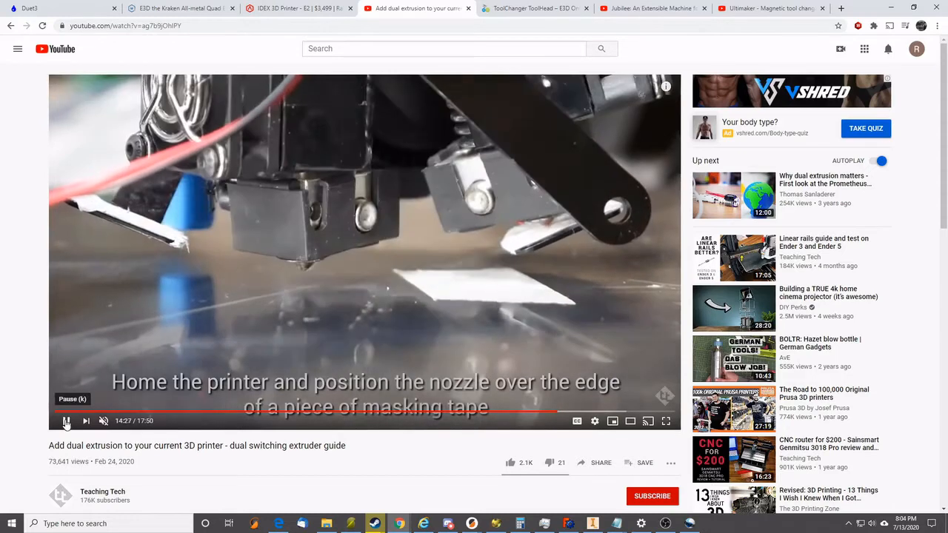
click(66, 421)
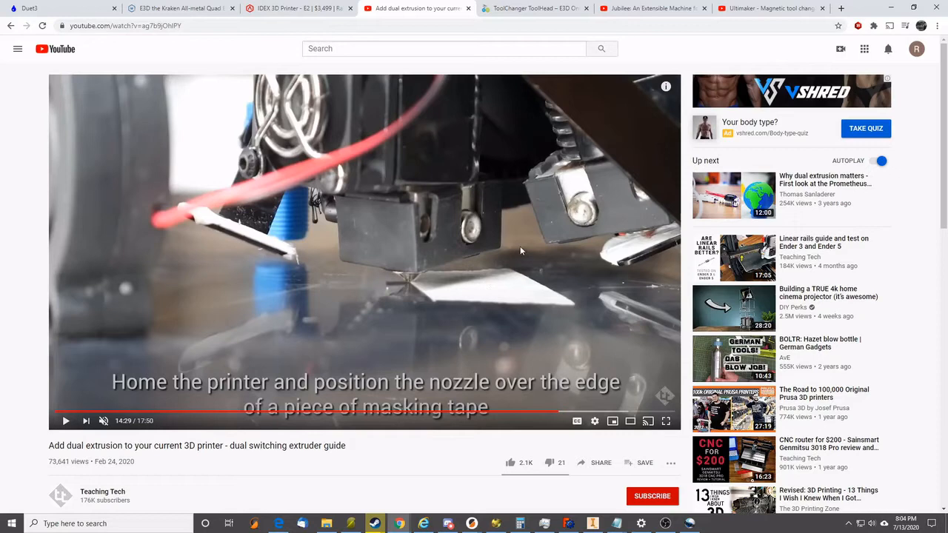
mouse_move(547, 261)
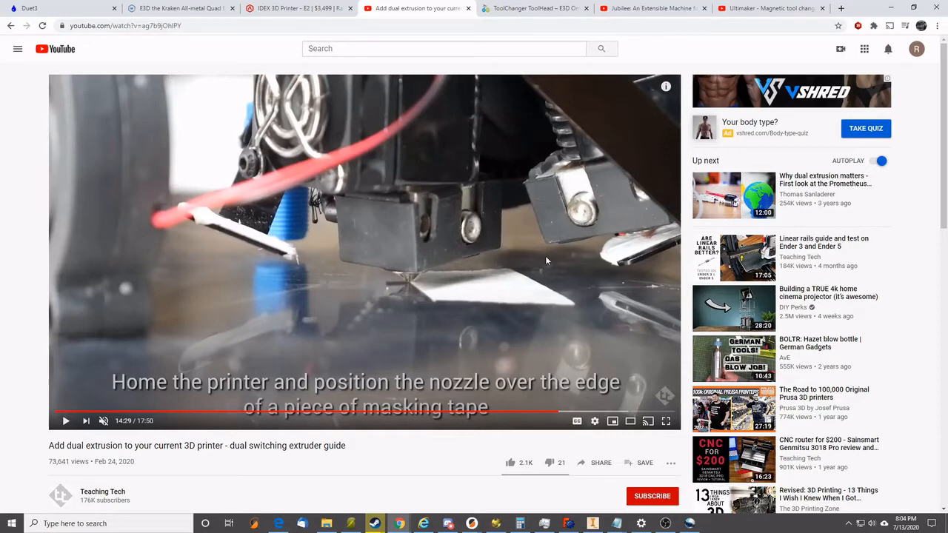
mouse_move(551, 260)
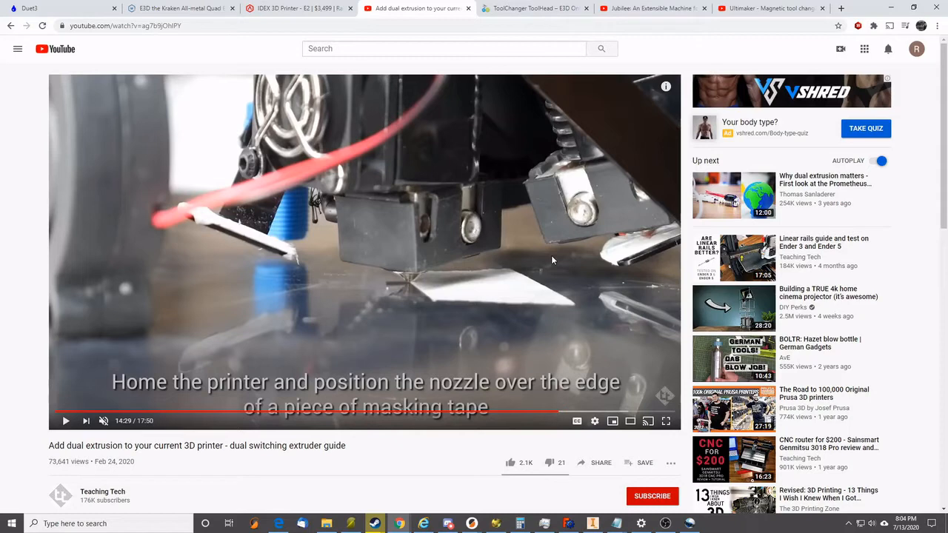
mouse_move(519, 255)
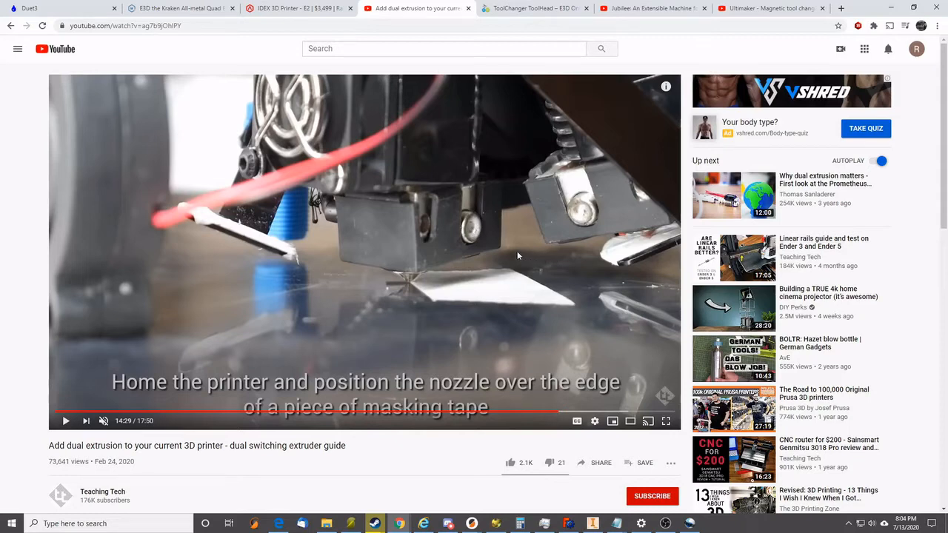
mouse_move(504, 262)
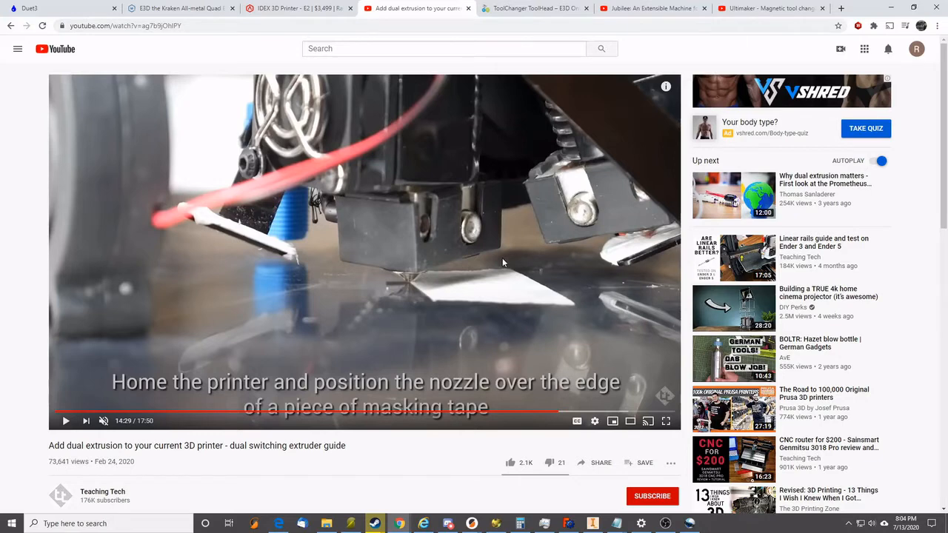
mouse_move(381, 257)
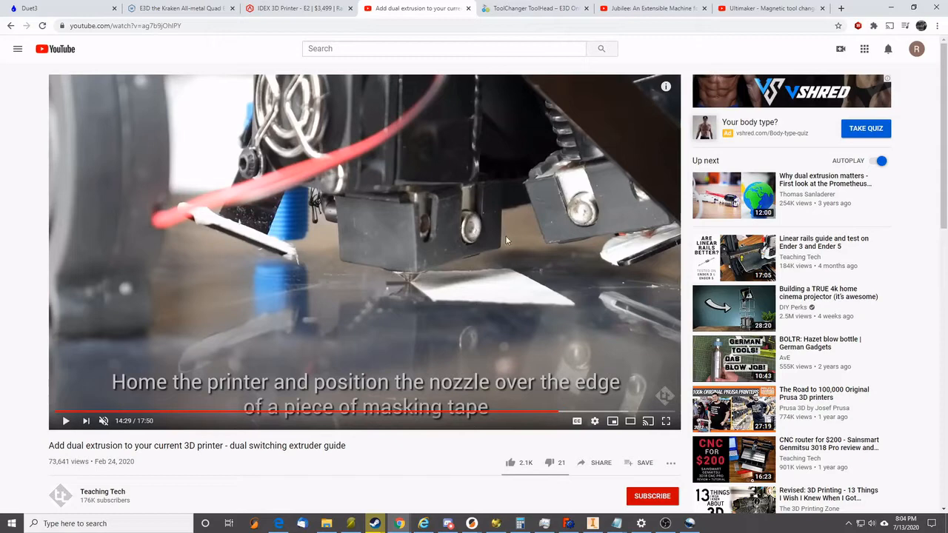
mouse_move(483, 271)
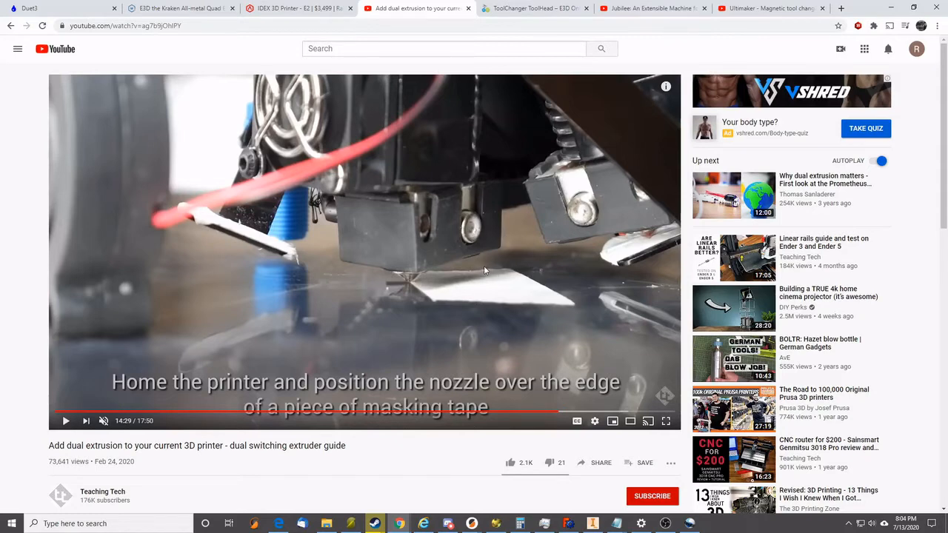
mouse_move(329, 208)
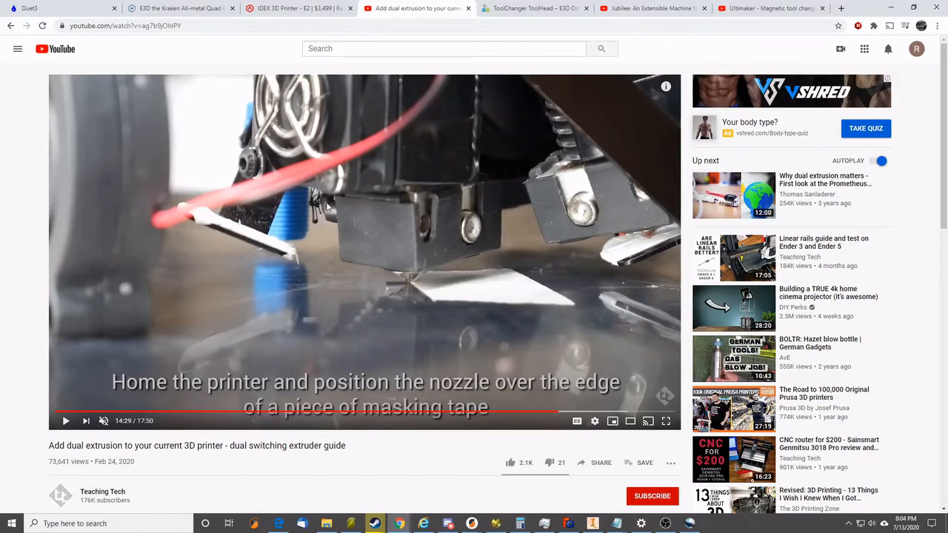
mouse_move(264, 323)
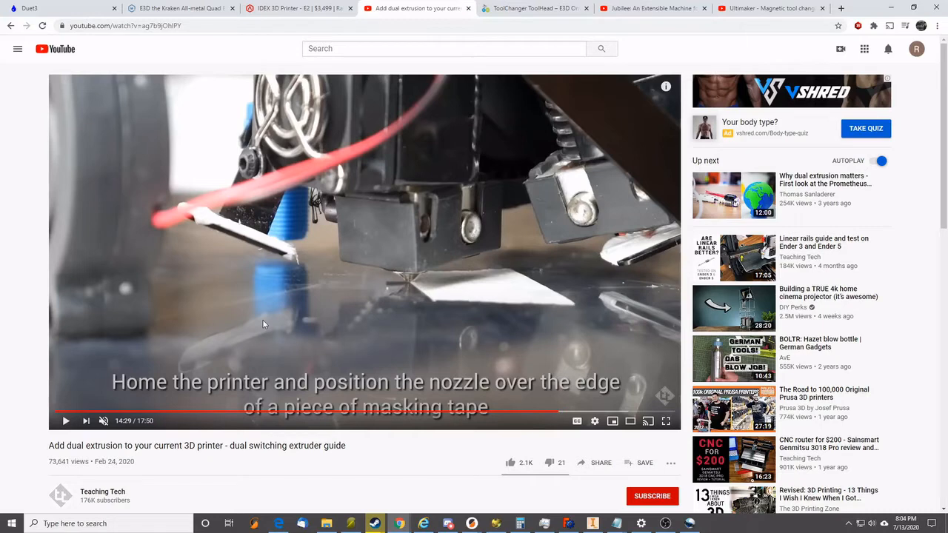
scroll(down, 3)
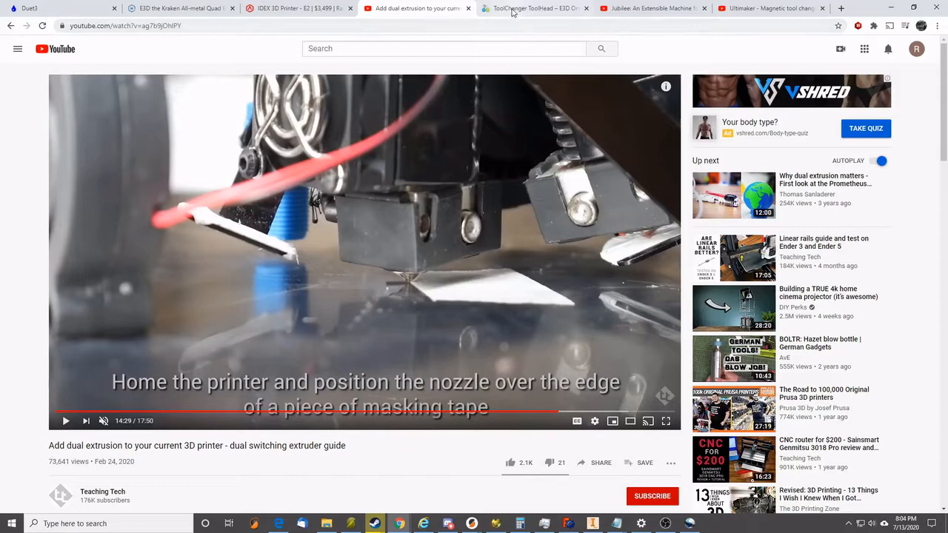
click(533, 9)
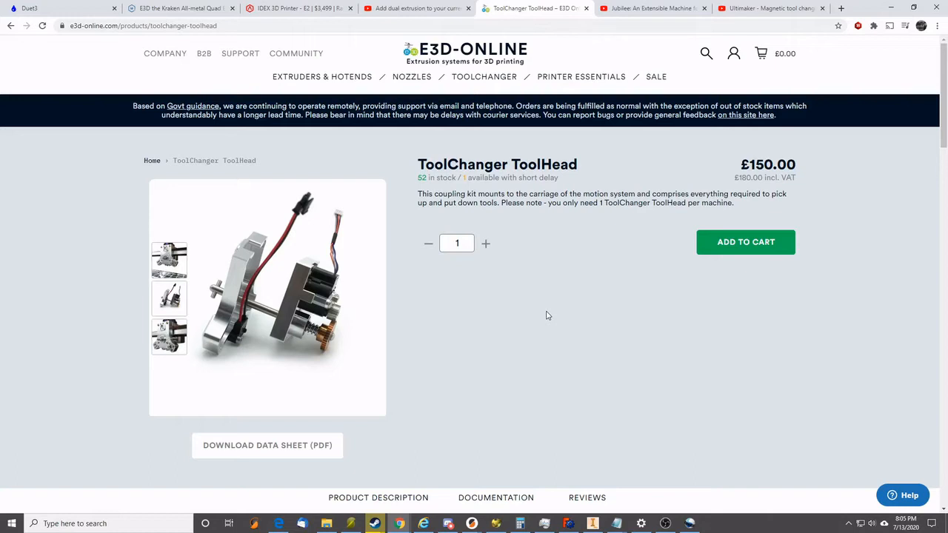
mouse_move(545, 310)
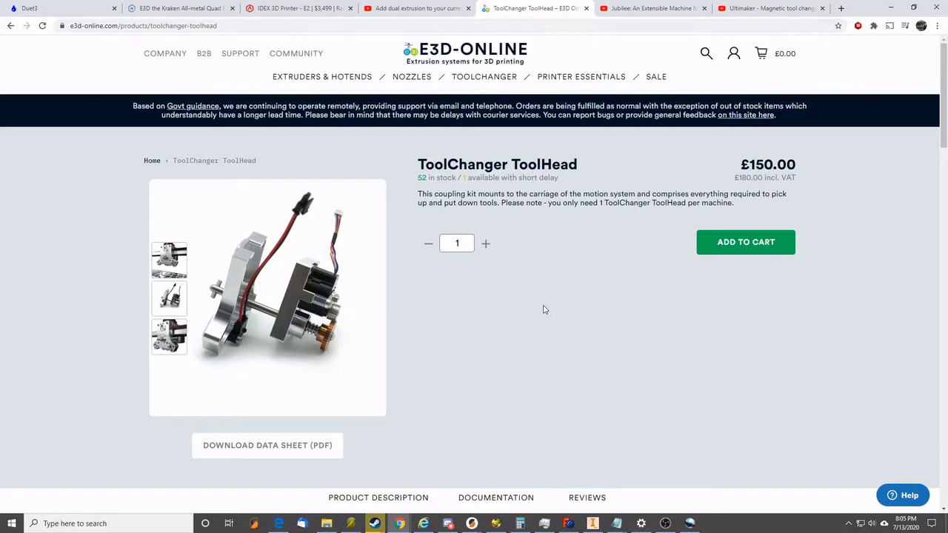
mouse_move(531, 314)
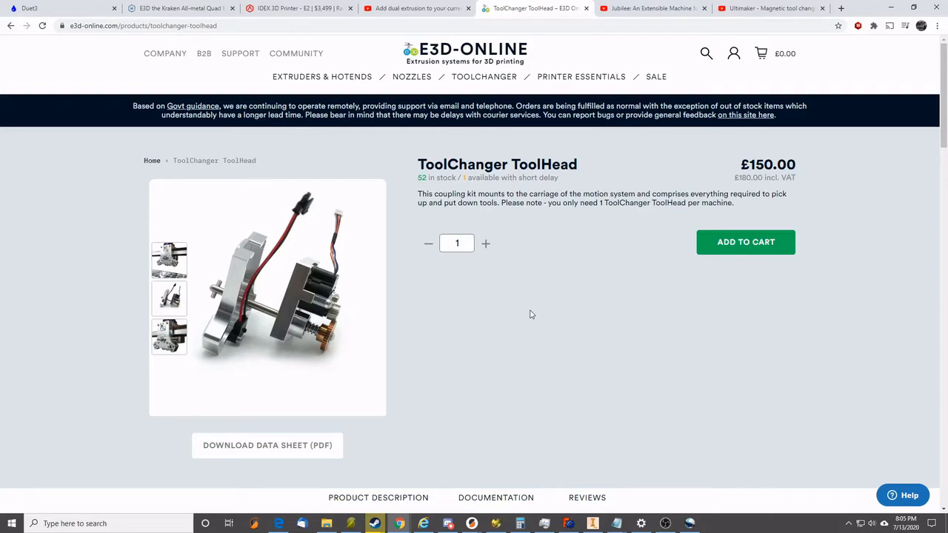
mouse_move(239, 289)
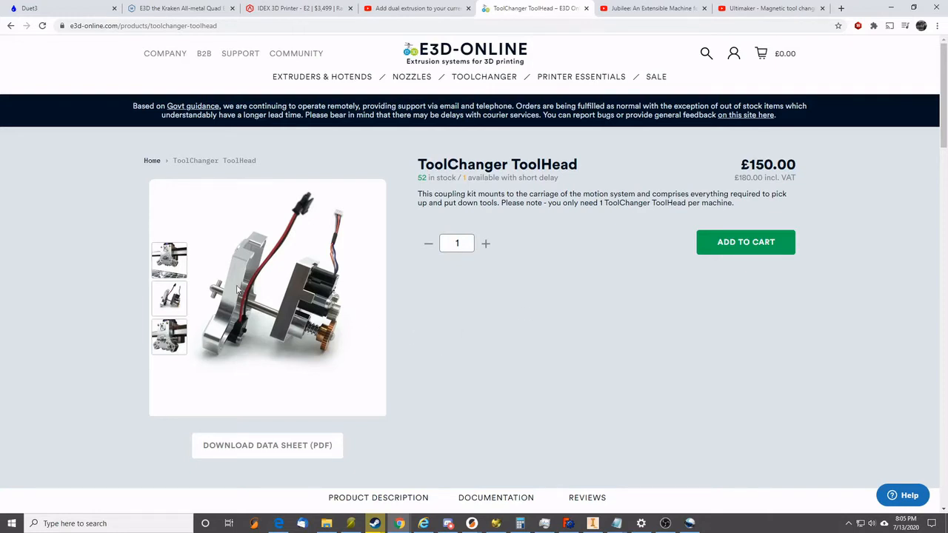
mouse_move(211, 302)
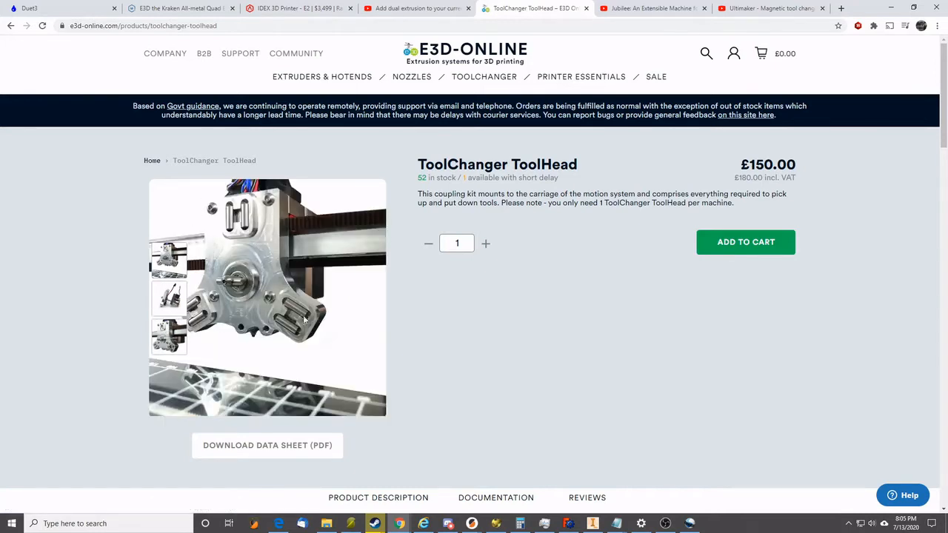
mouse_move(293, 305)
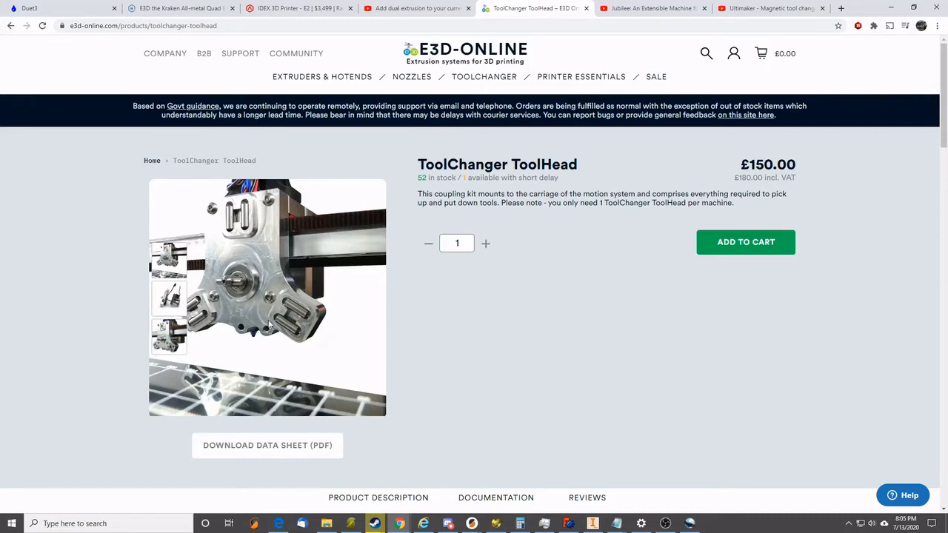
mouse_move(222, 285)
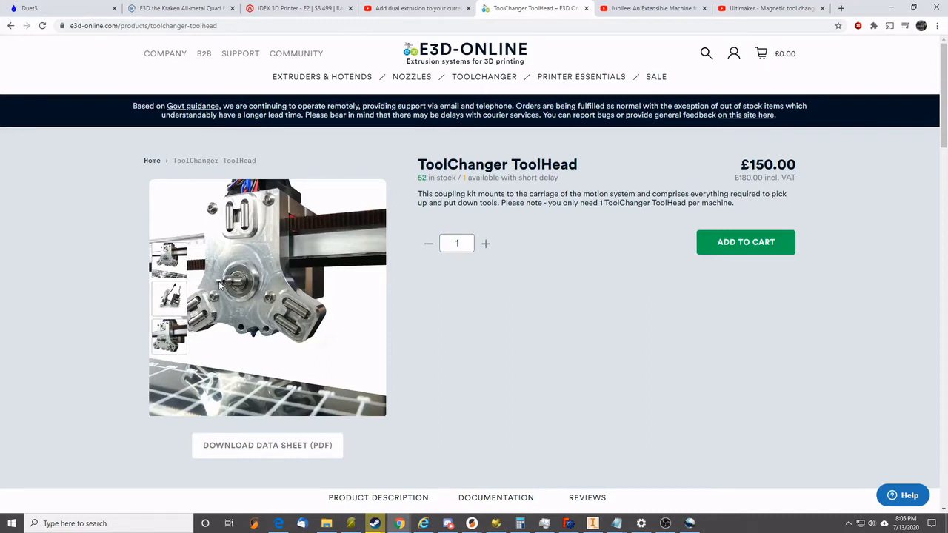
Step: View a ToolChanger ToolHead product photo, then start the Jubilee multi-tool machine video
click(169, 298)
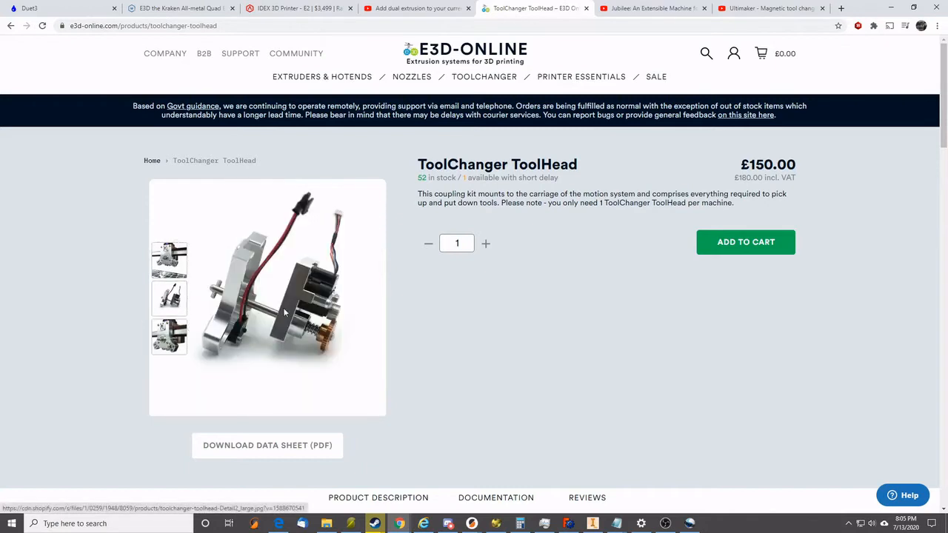
mouse_move(332, 323)
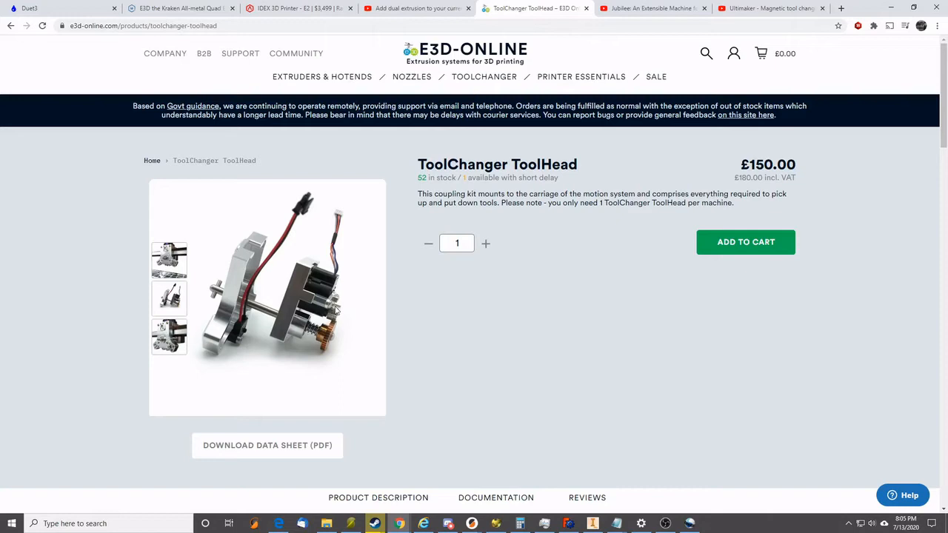
mouse_move(229, 292)
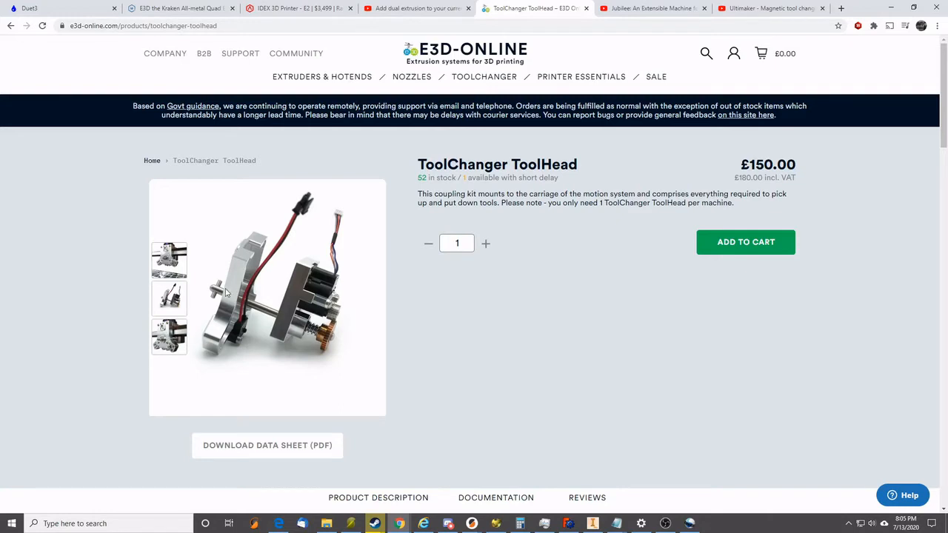
click(652, 9)
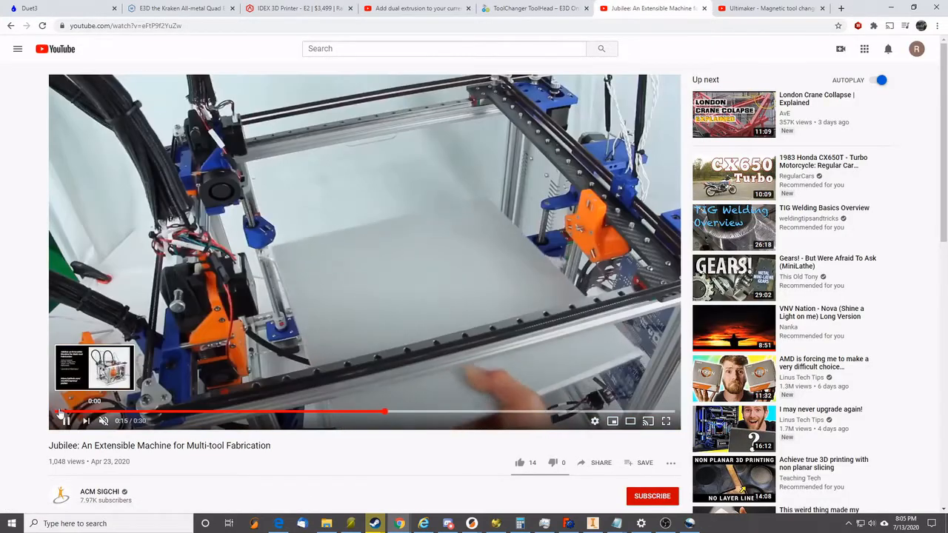
click(65, 421)
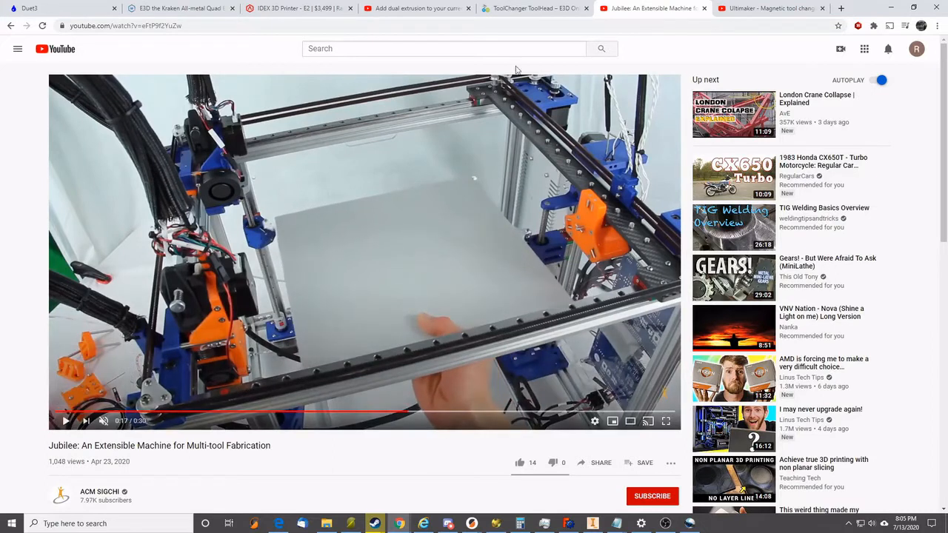
mouse_move(543, 68)
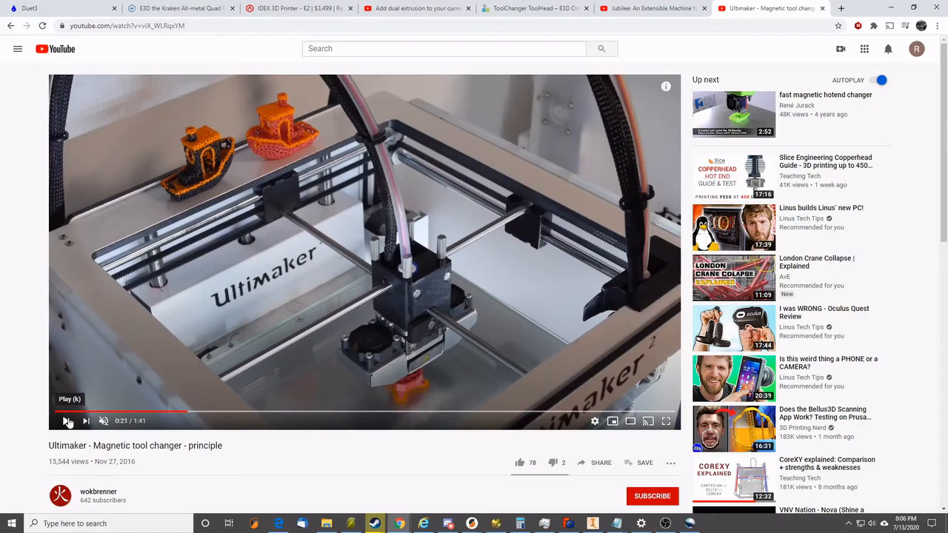
Step: Start playing the Ultimaker magnetic tool changer principle video
click(65, 420)
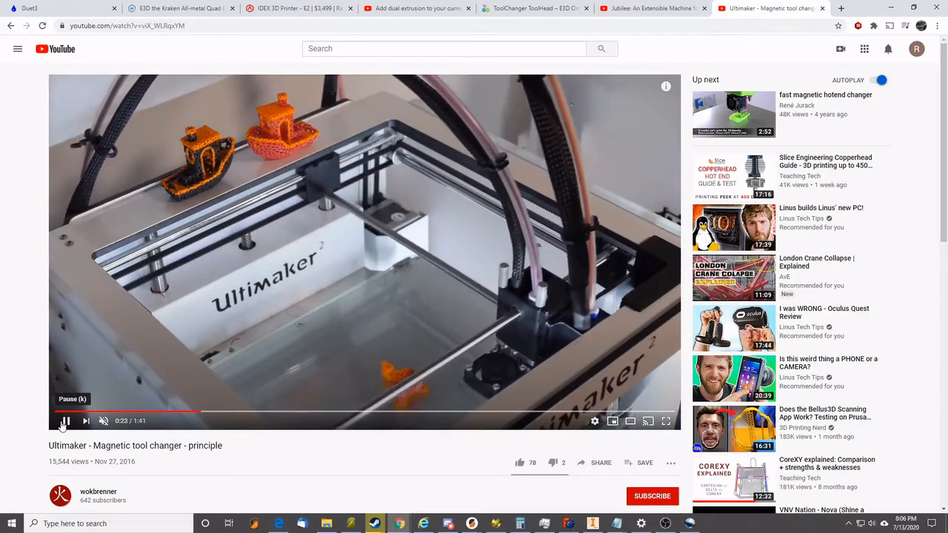
Step: Pause the Ultimaker video partway through and move on to the Raise3D IDEX page
click(65, 421)
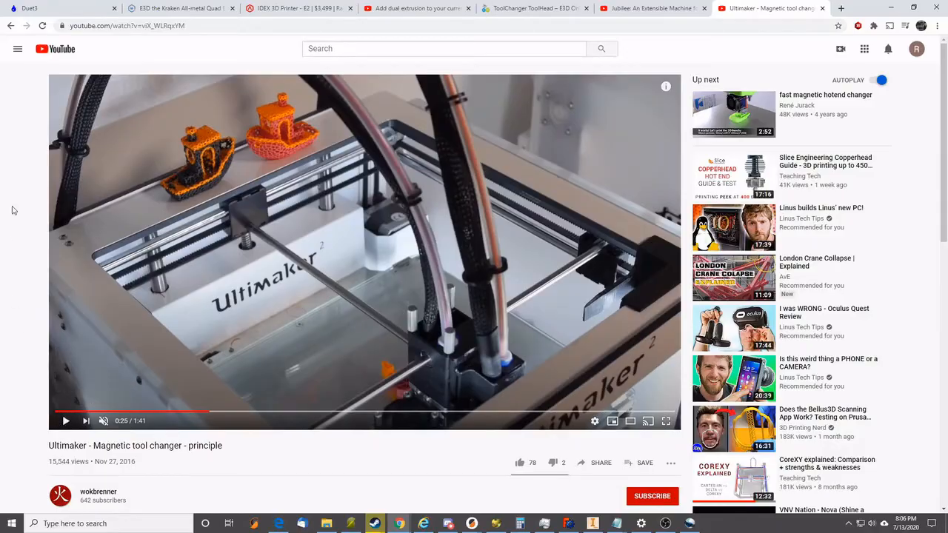
click(665, 421)
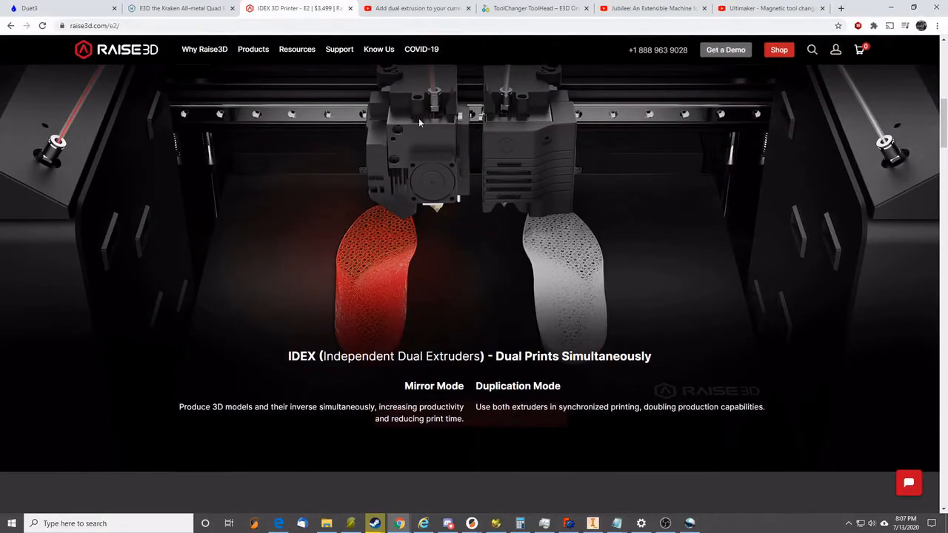
mouse_move(432, 181)
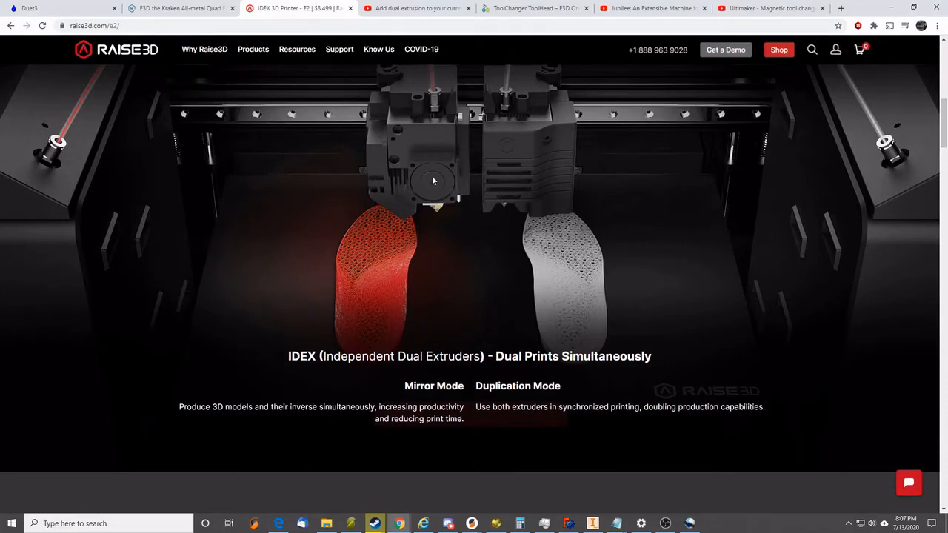
mouse_move(559, 235)
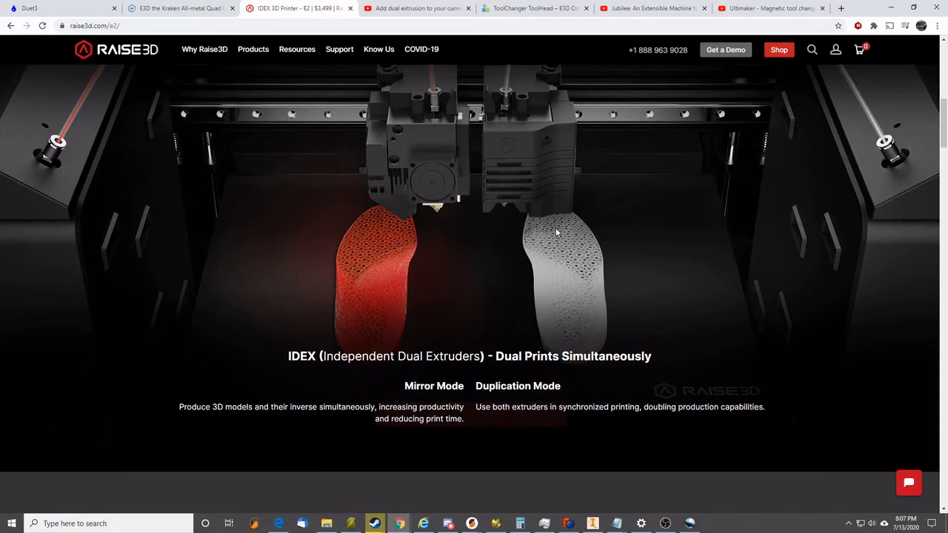
mouse_move(478, 193)
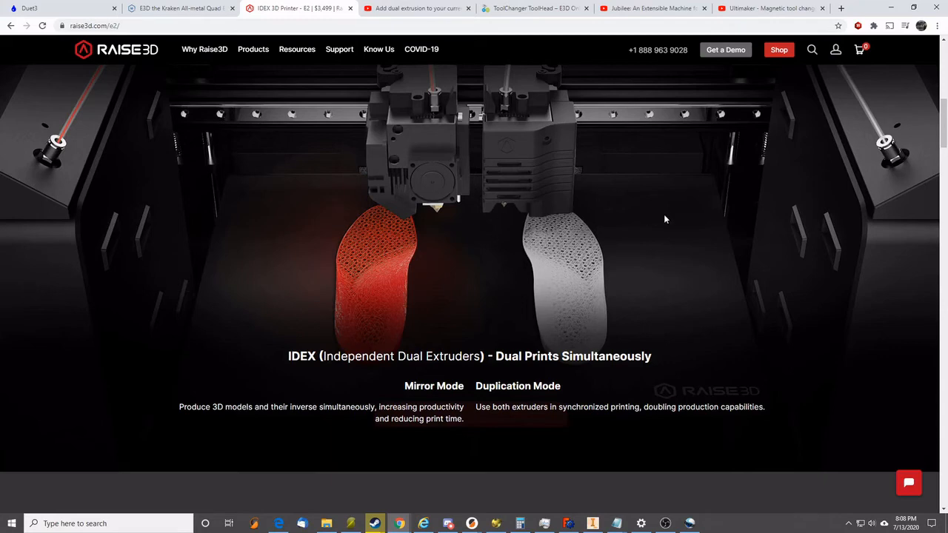
mouse_move(467, 186)
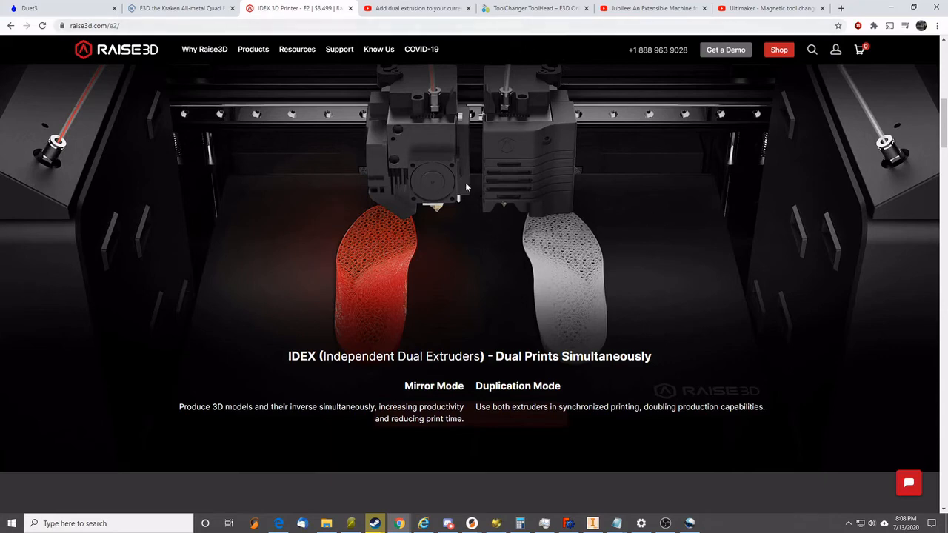